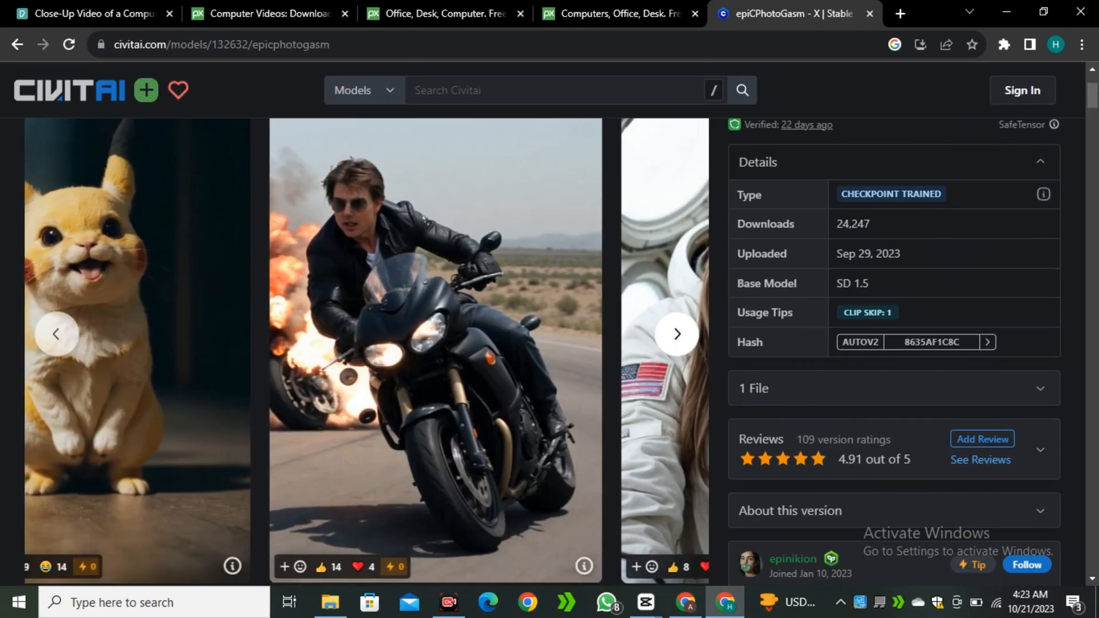
Step: Switch to the SD_InvokeAI_Base_Cloud_ver_v4 Colab notebook and scroll through its steps
click(674, 334)
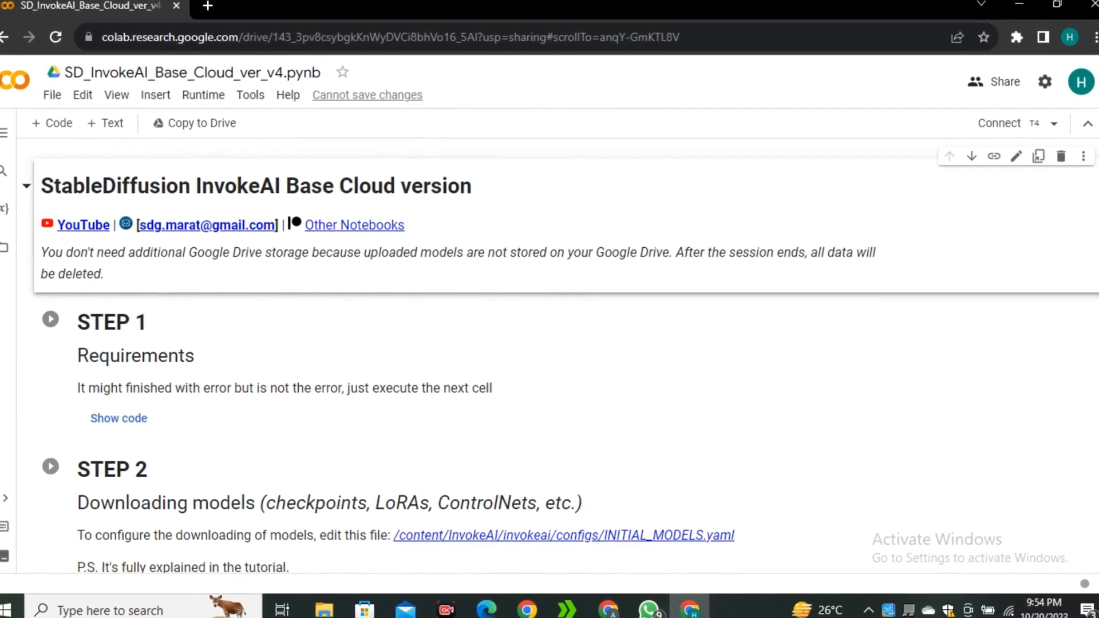
scroll(down, 3)
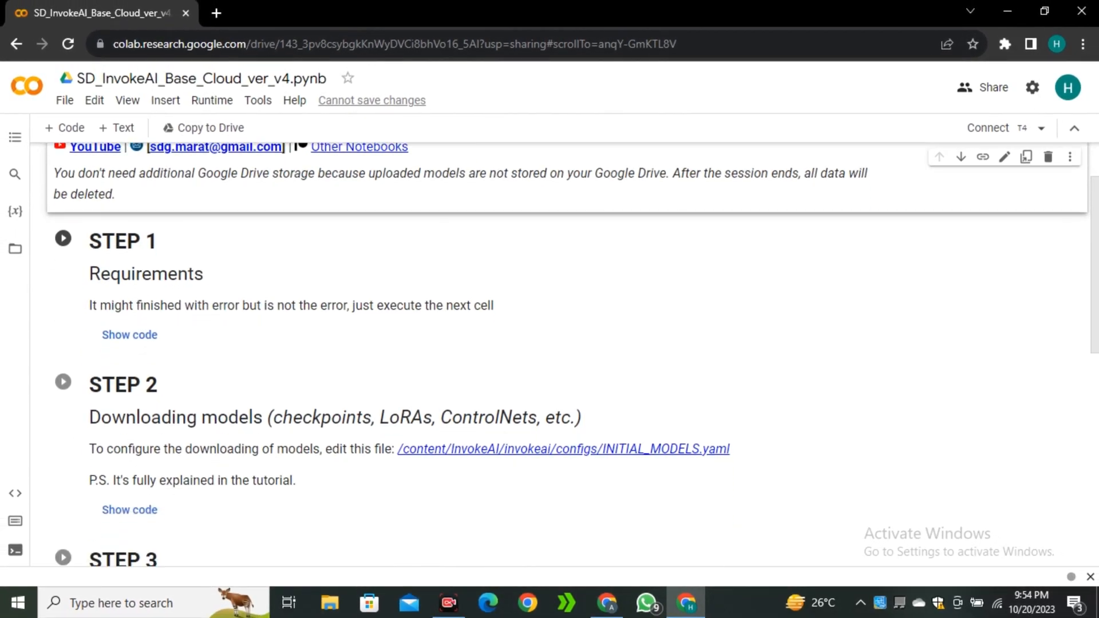
scroll(down, 3)
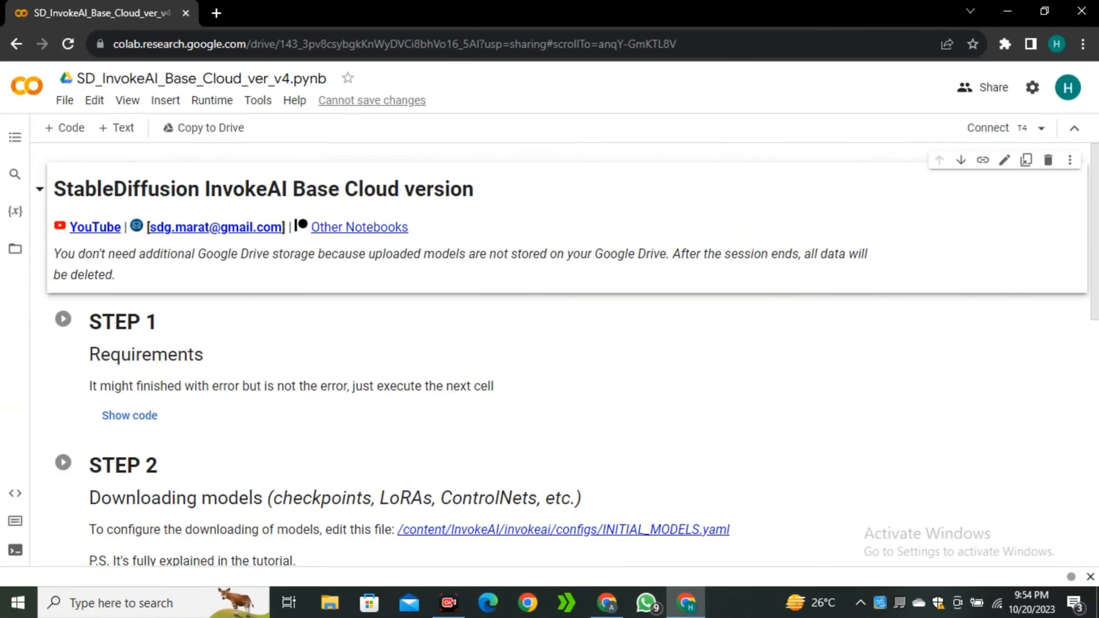
Step: Change the Colab runtime's hardware accelerator from CPU to T4 GPU and save
click(212, 100)
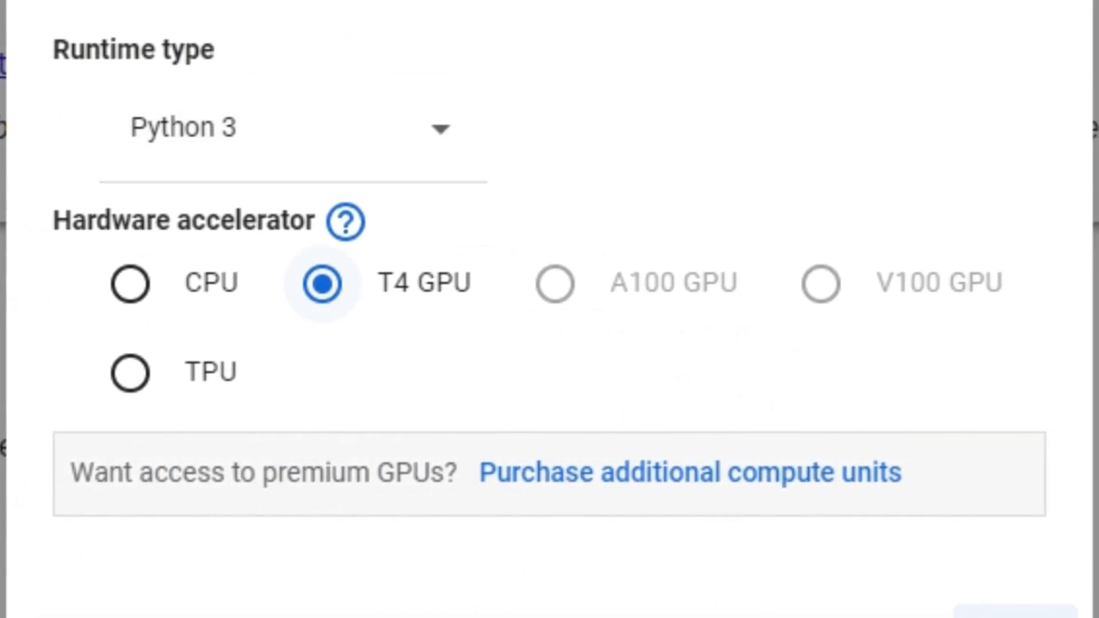
click(131, 284)
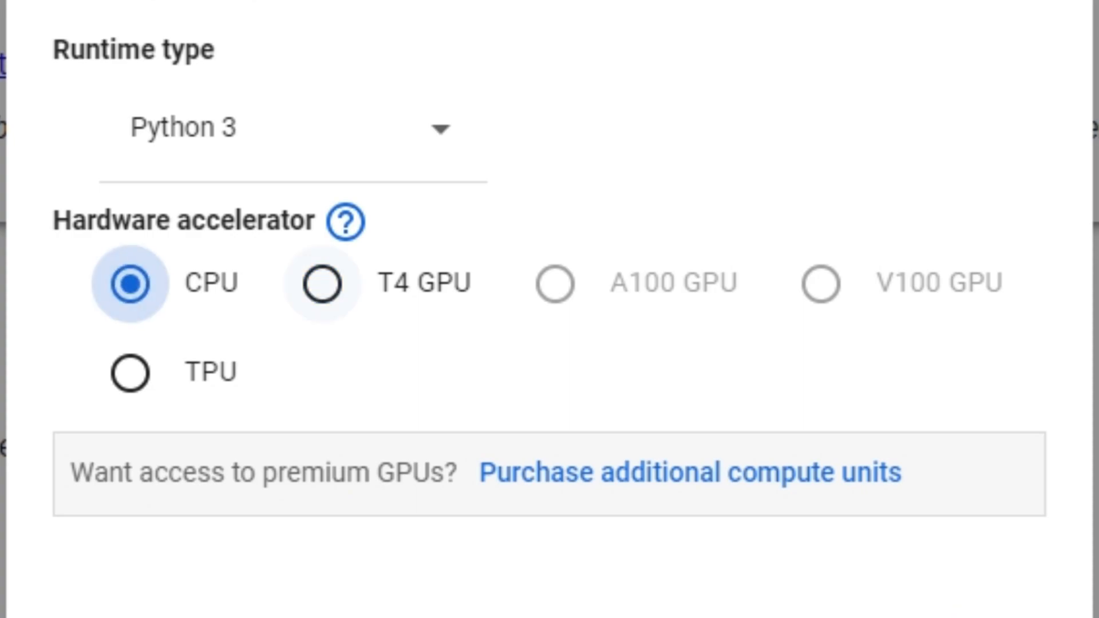
click(325, 283)
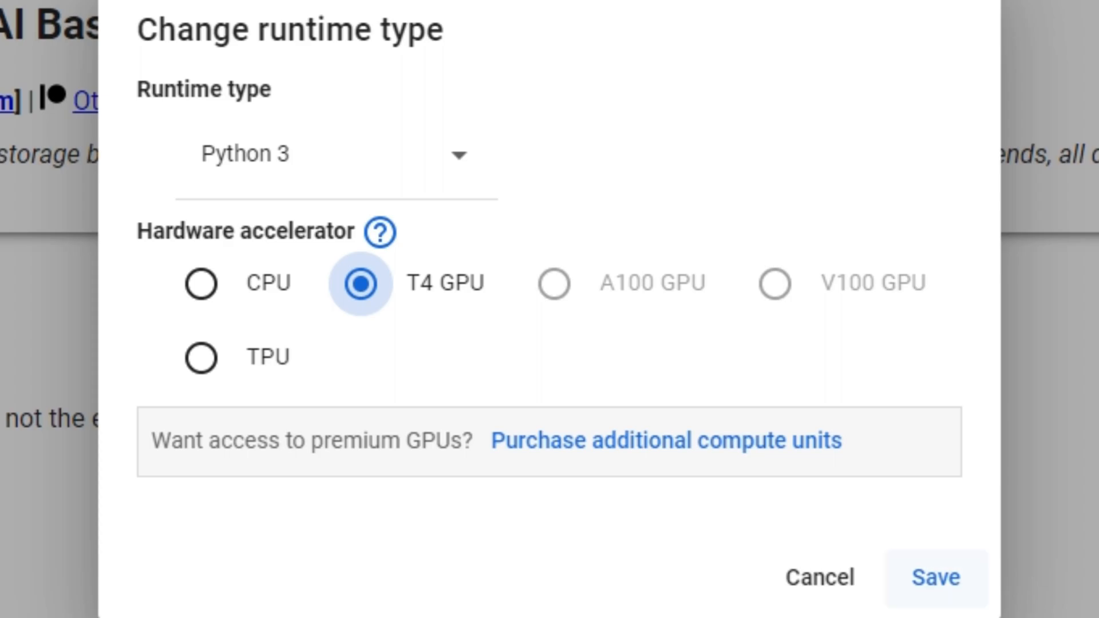
click(933, 577)
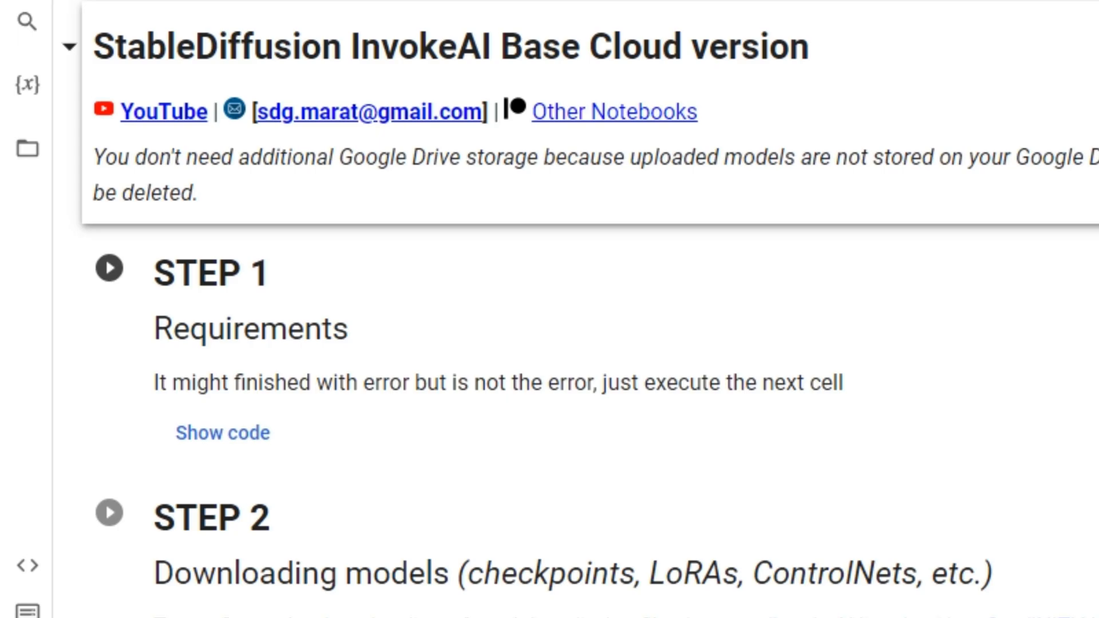
Step: Run STEP 1 Requirements to install InvokeAI's dependencies
click(109, 269)
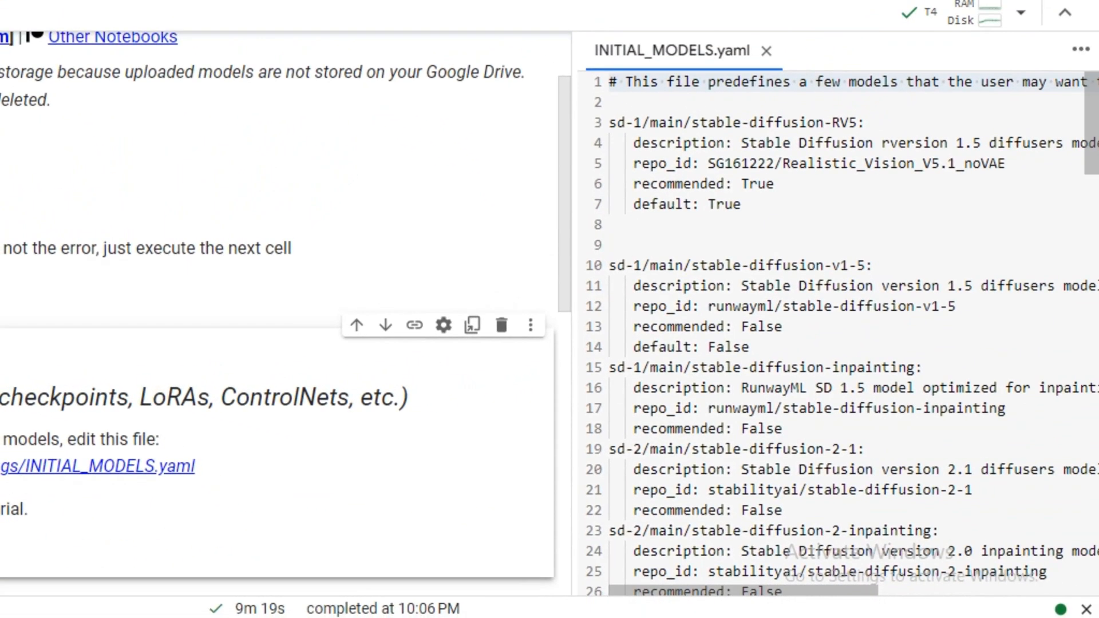
scroll(down, 3)
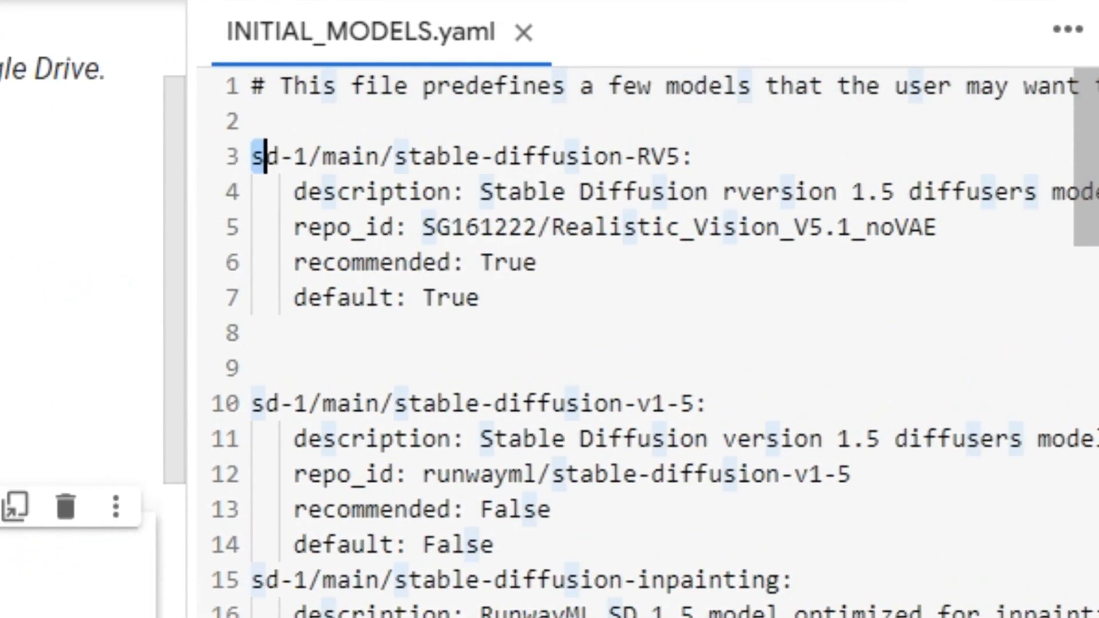
triple_click(470, 156)
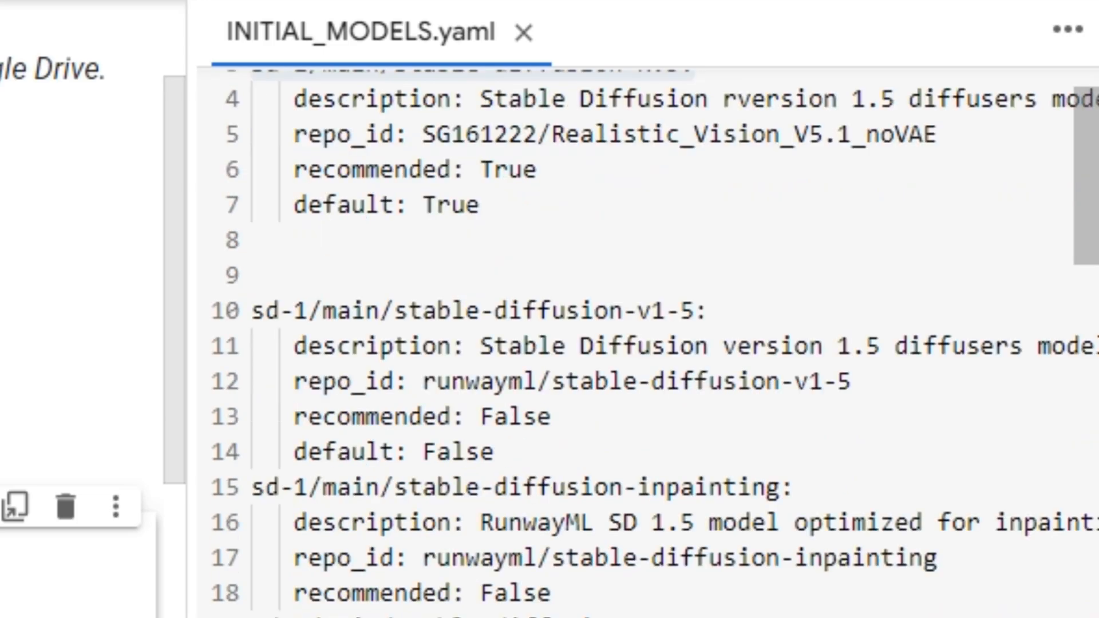
double_click(507, 417)
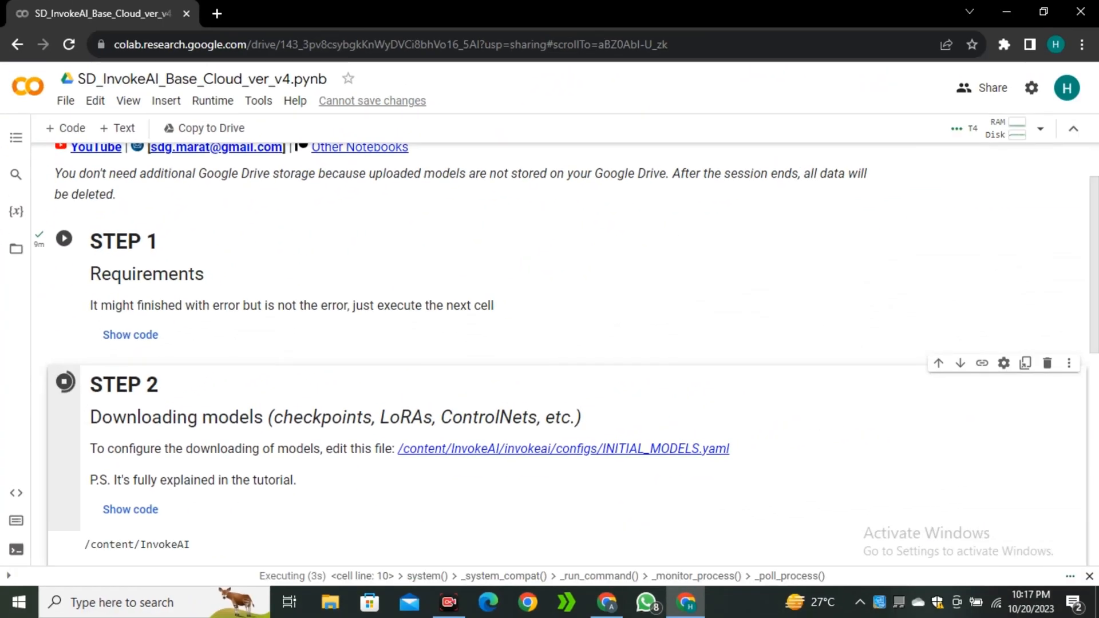
Step: After STEP 2 reports Uvicorn running, open the remote.moe link to InvokeAI
scroll(down, 3)
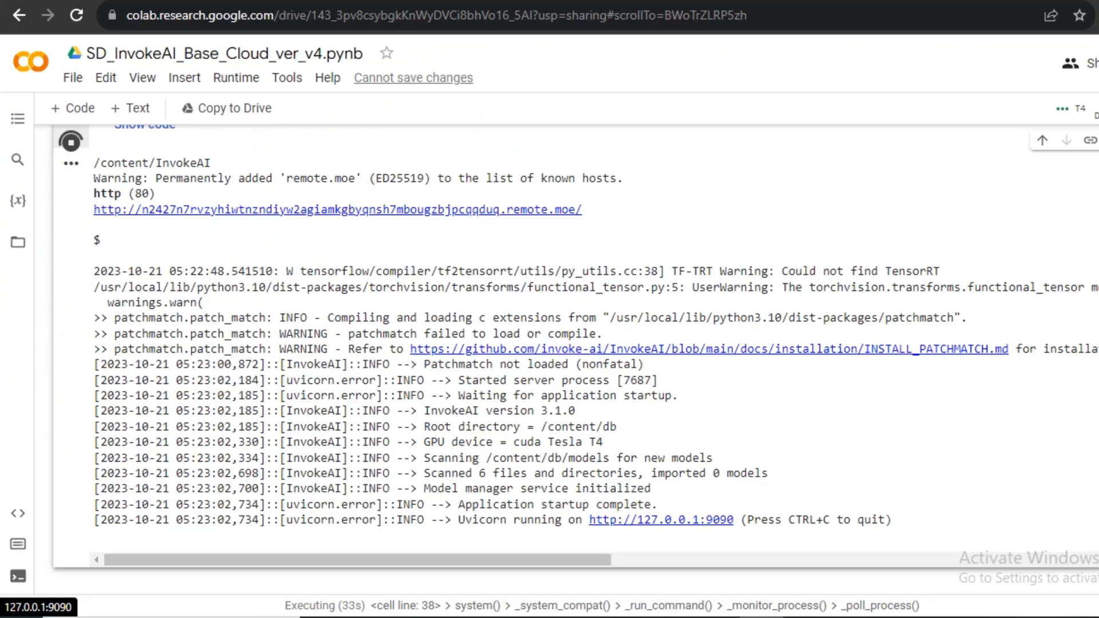
click(337, 209)
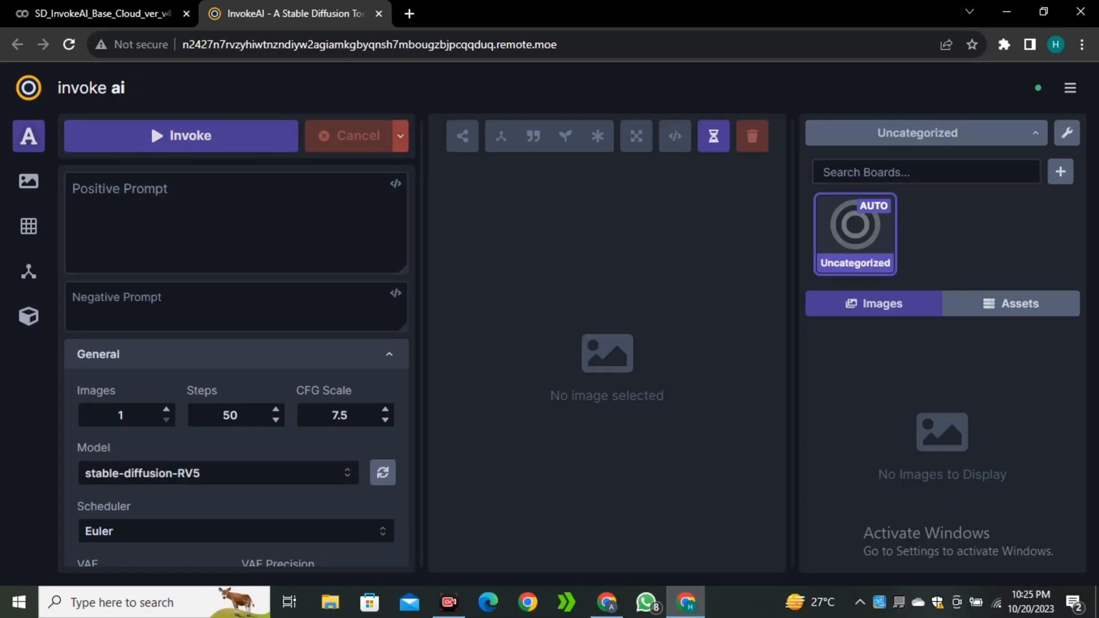
Step: Check the negative prompt and stable-diffusion-RV5 model dropdown, then go to Model Manager
click(235, 223)
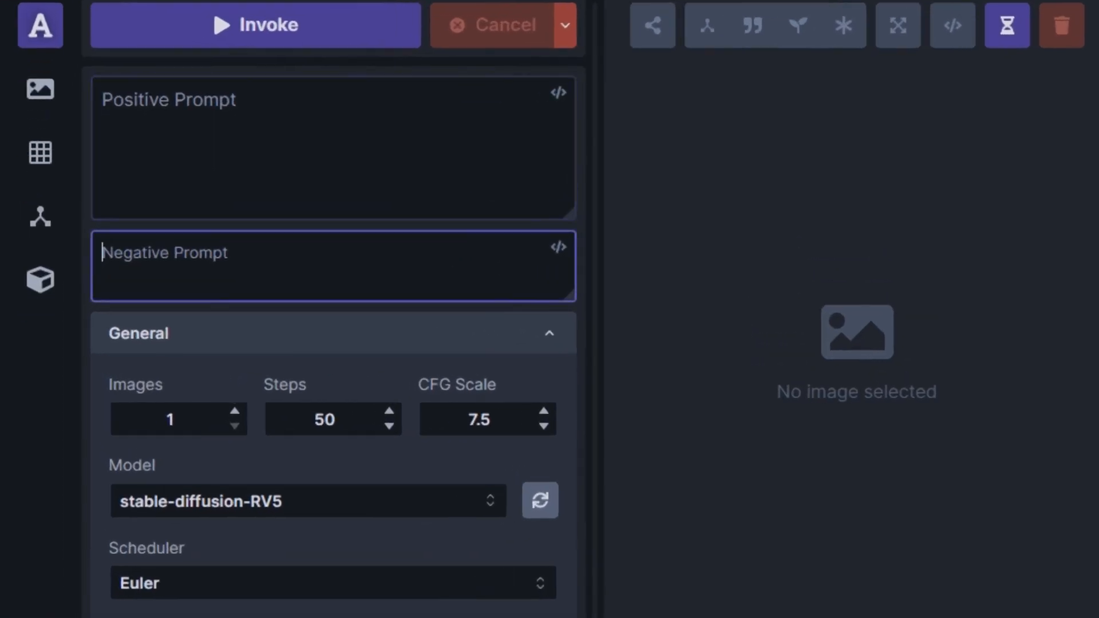
scroll(down, 3)
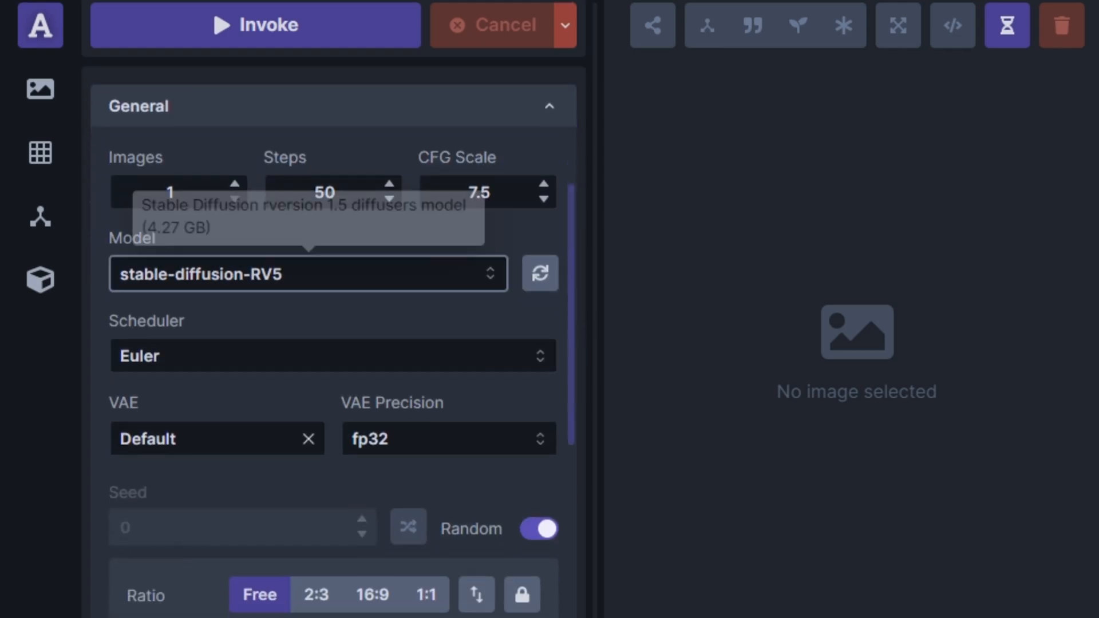
click(306, 273)
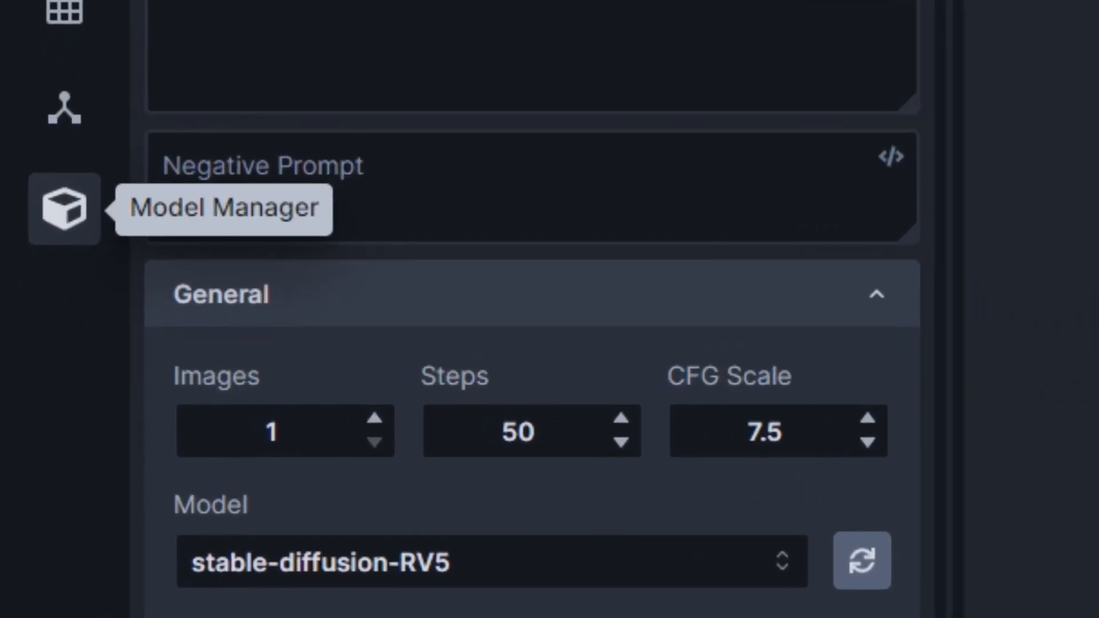
click(63, 208)
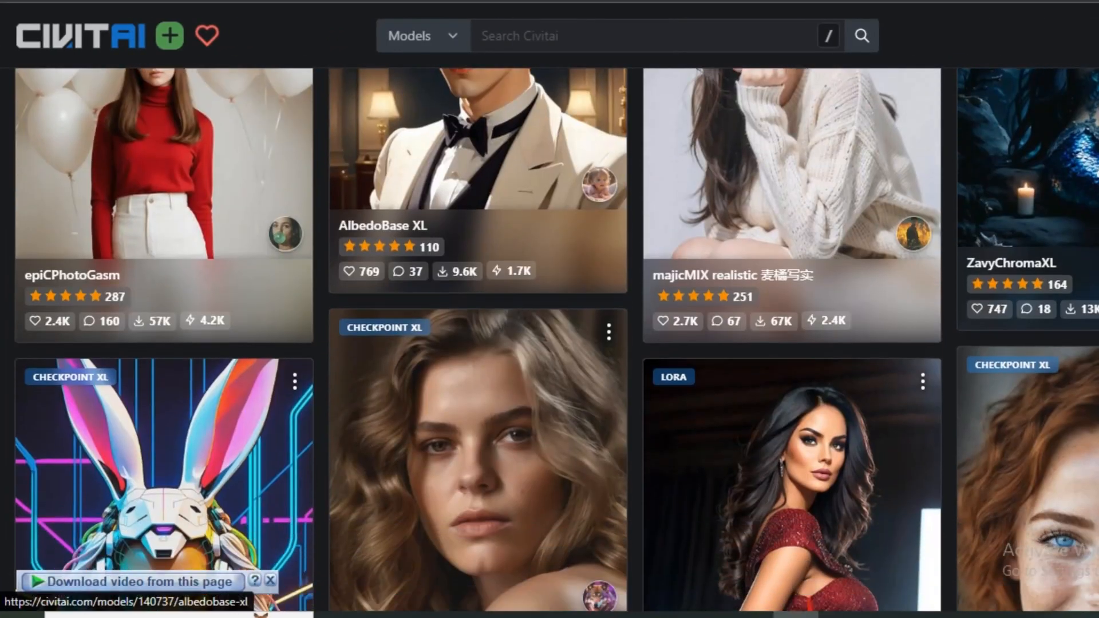
Step: Browse Civitai models and copy epiCPhotoGasm's download link address
scroll(down, 3)
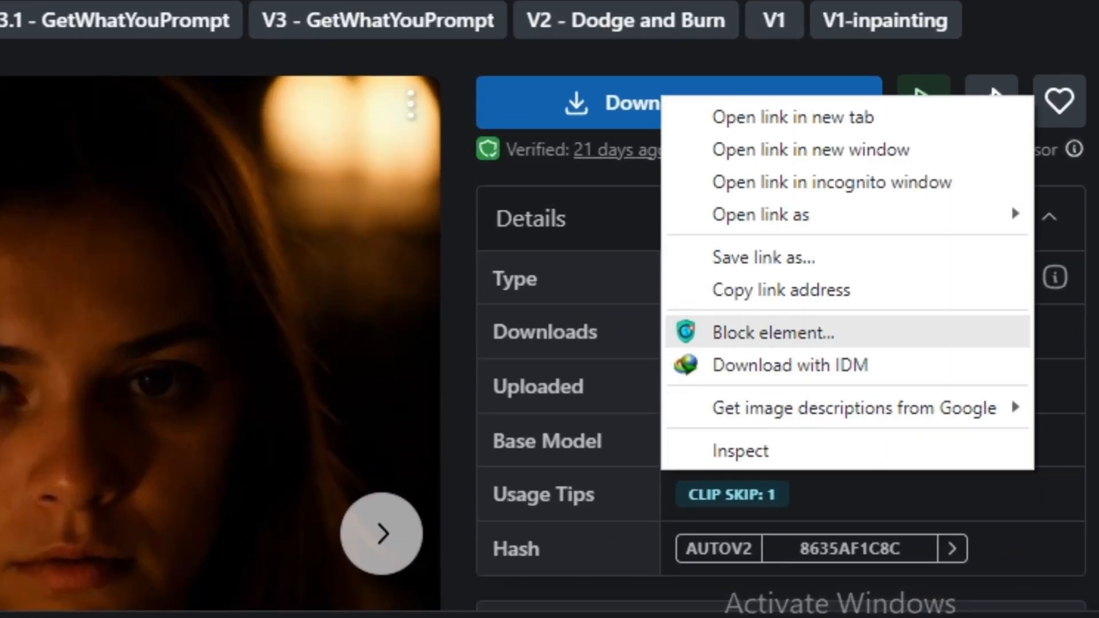
click(294, 13)
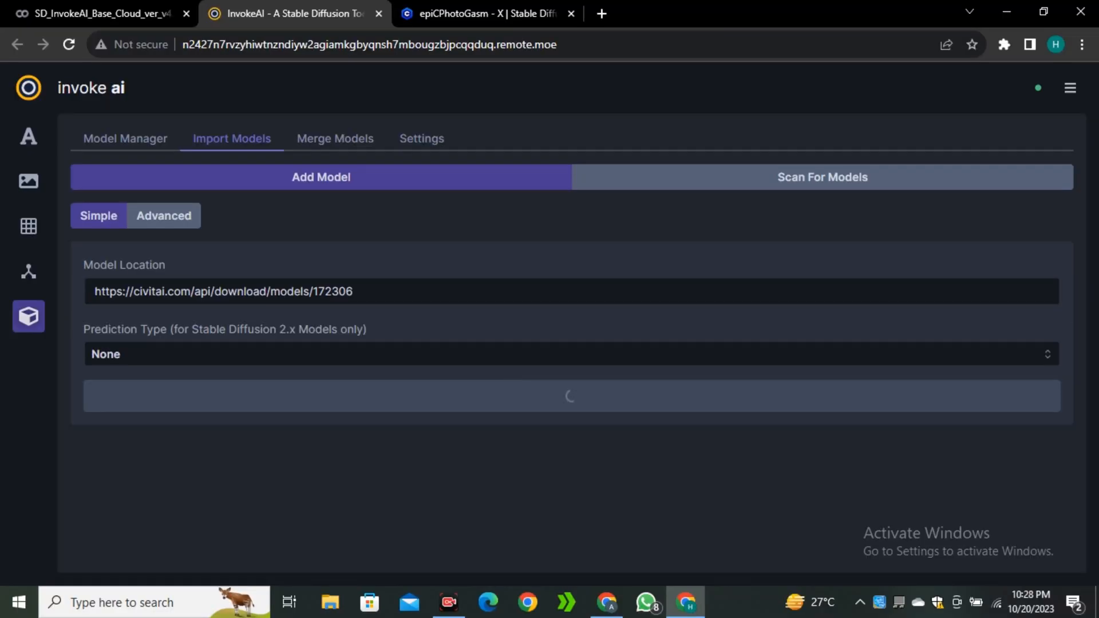
Step: Add the pasted Civitai epiCPhotoGasm link as a model in Import Models
click(570, 395)
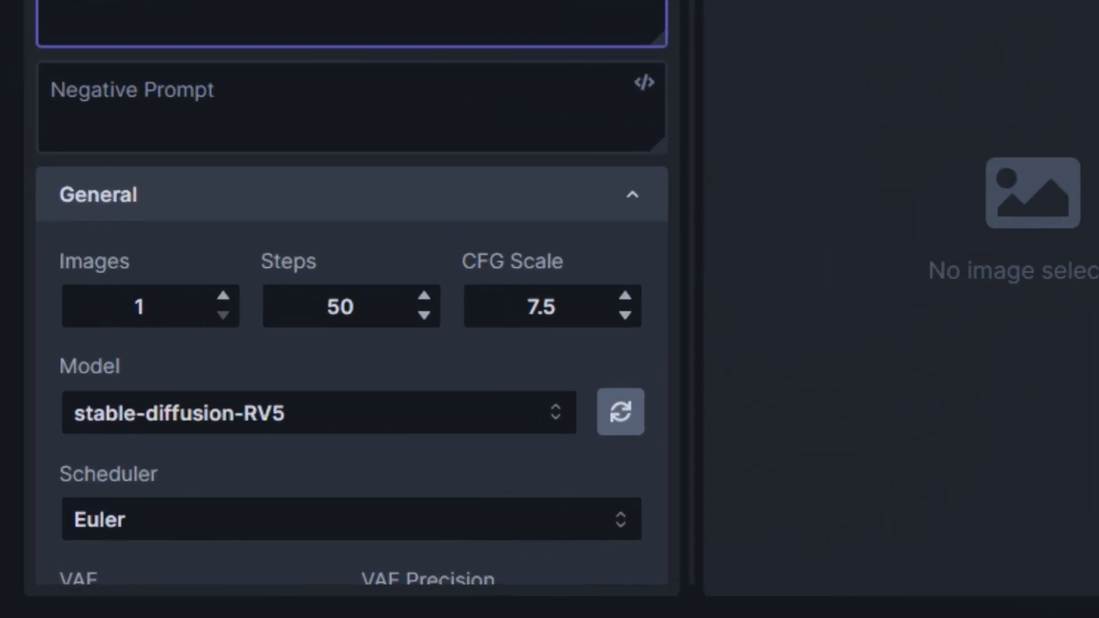
Step: Select epicphotogasm_x, enter the coffee-shop freckled lady prompts, and invoke generation
click(315, 412)
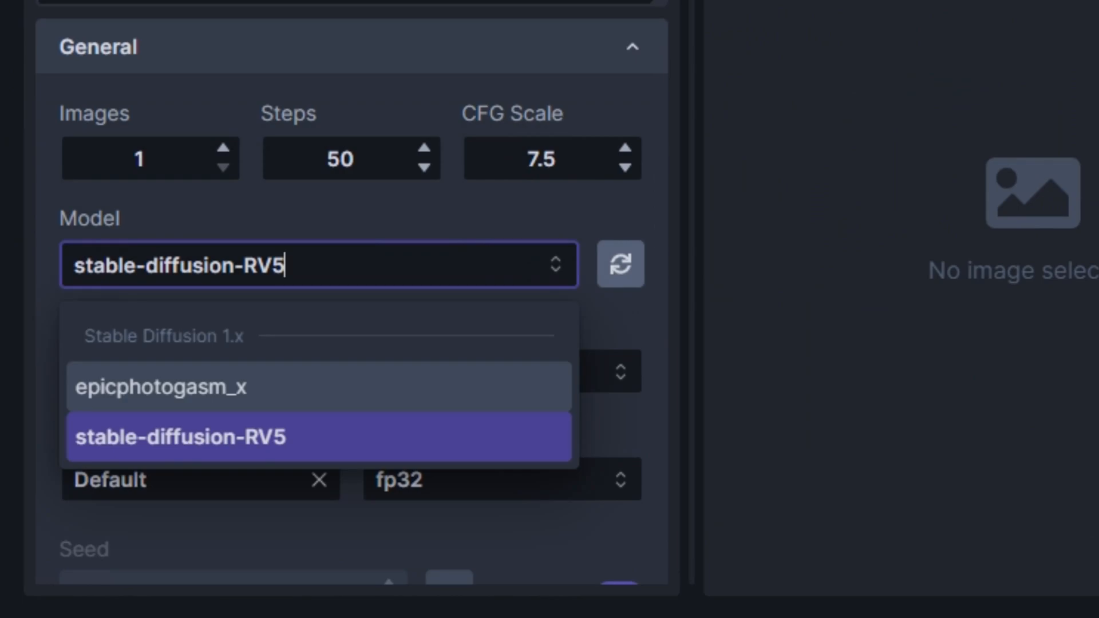
click(159, 387)
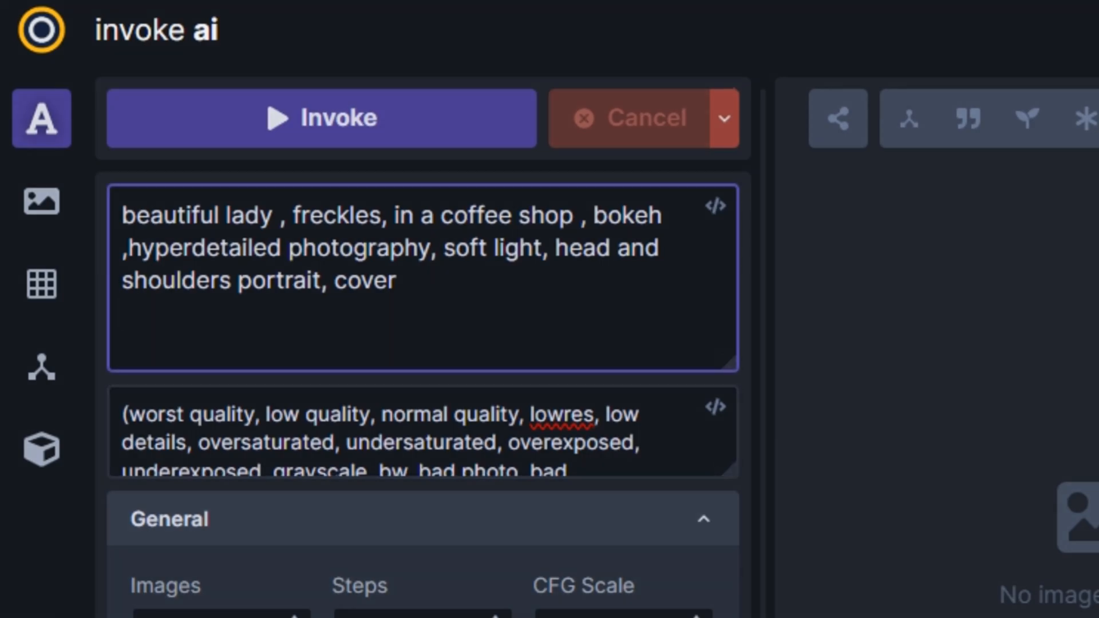
key(Enter)
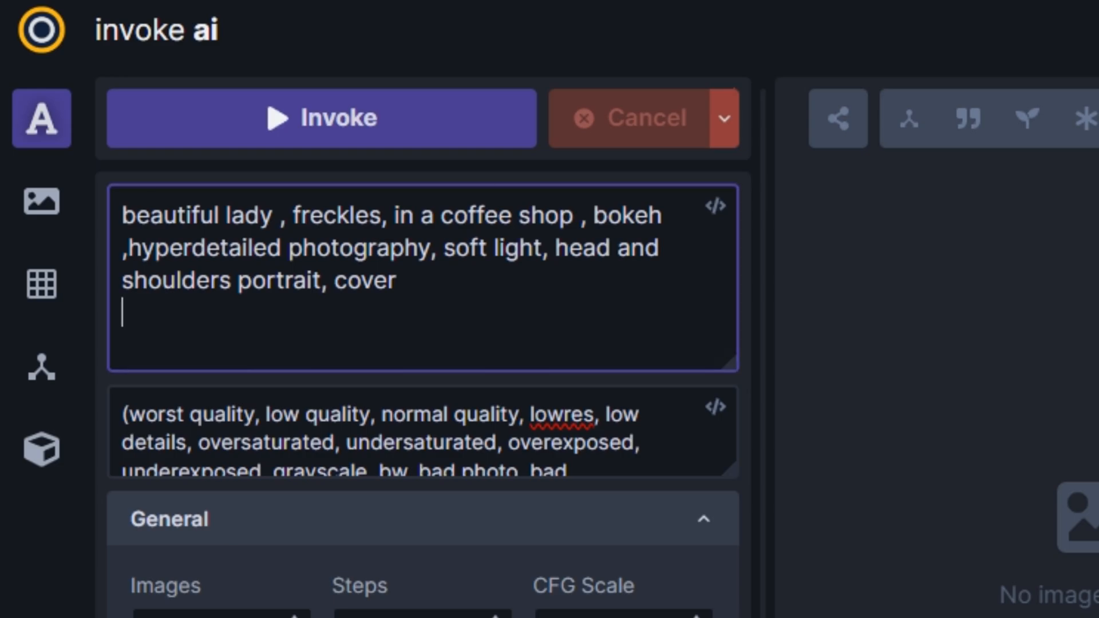
click(321, 117)
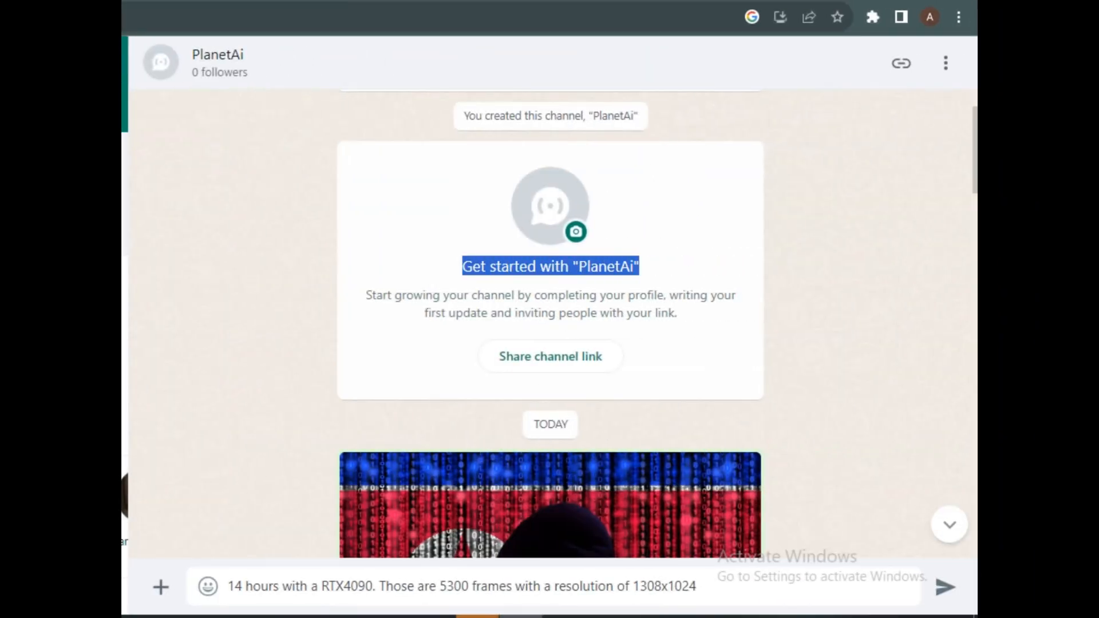
scroll(down, 3)
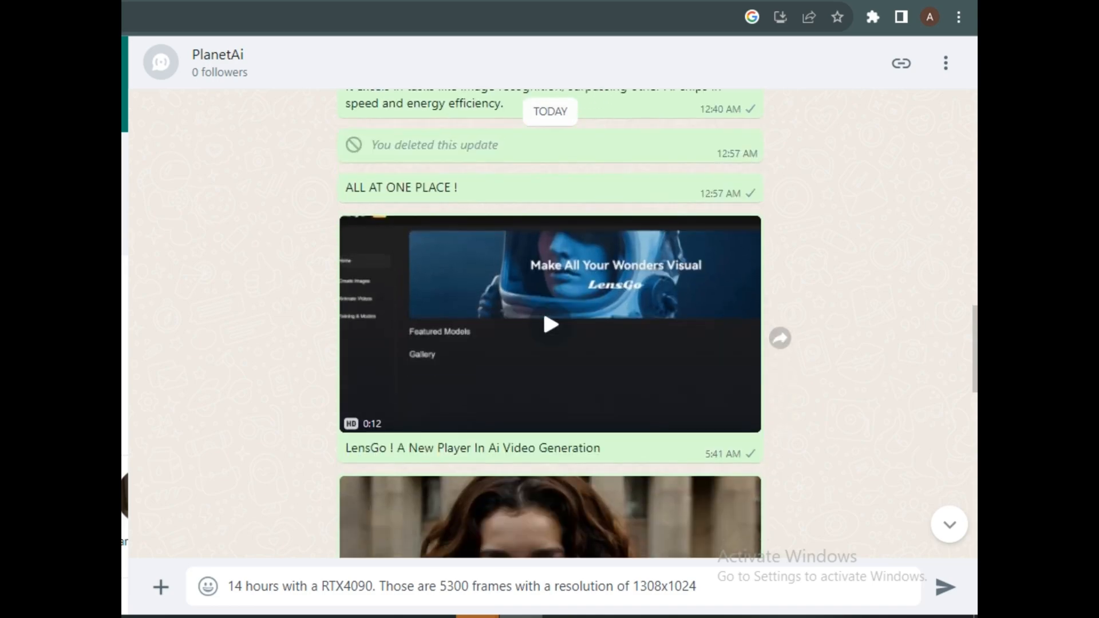
scroll(down, 3)
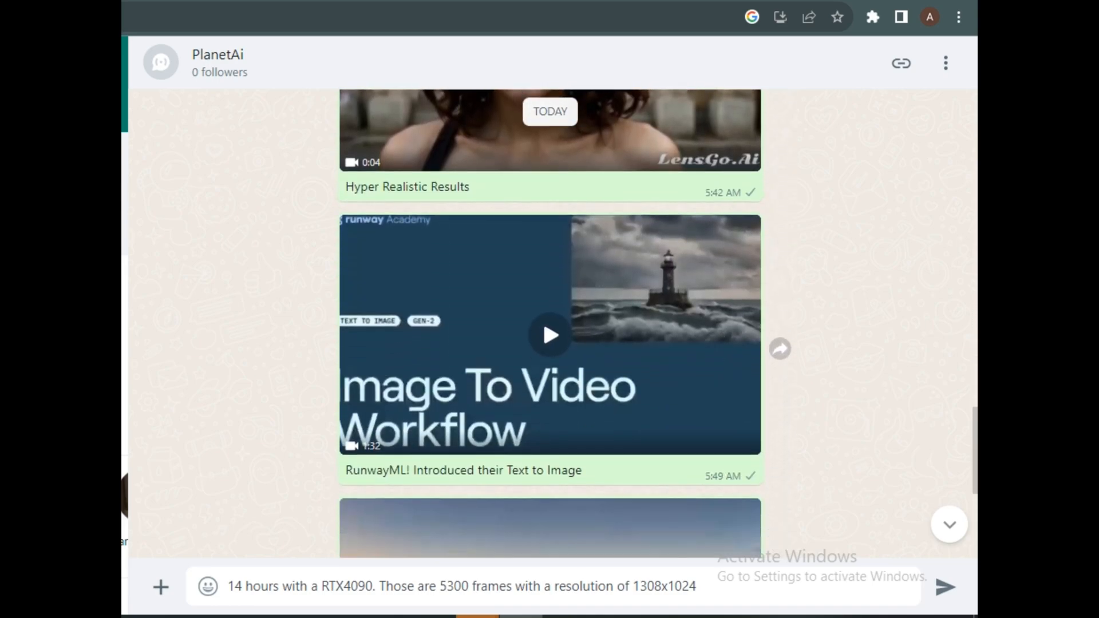
scroll(down, 3)
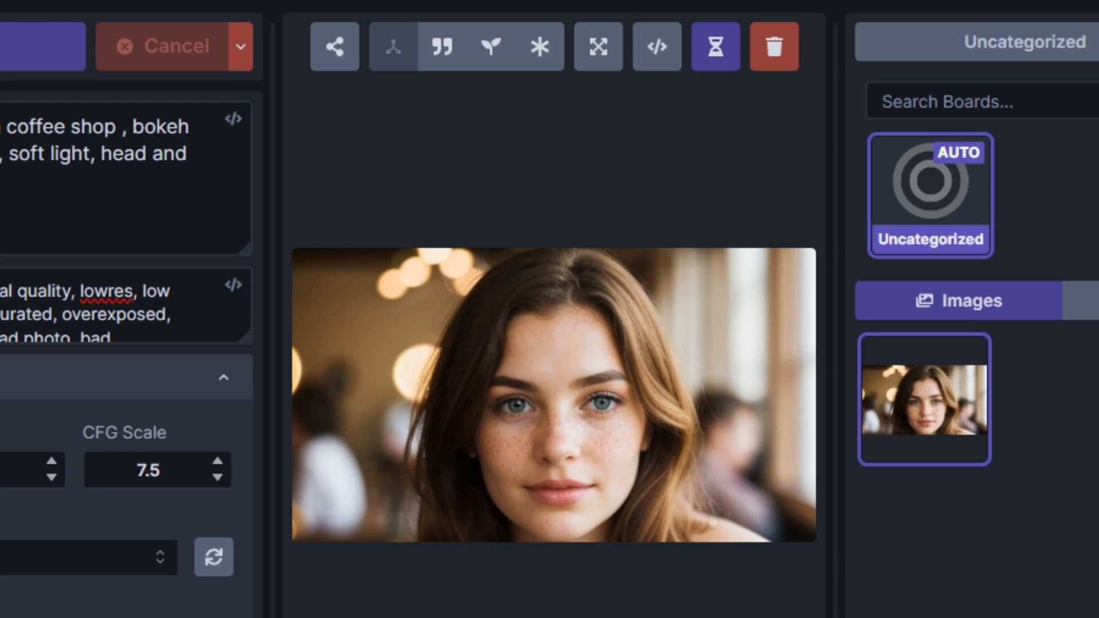
Step: Upscale the portrait with a RealESRGAN model and right-click the upscaled result
click(596, 46)
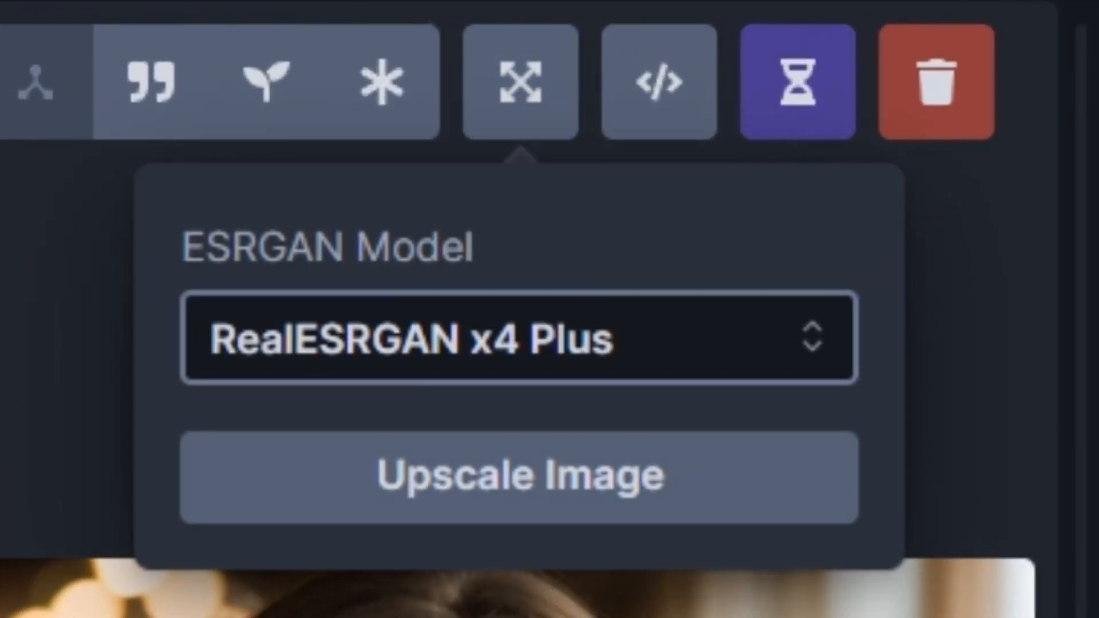
click(503, 213)
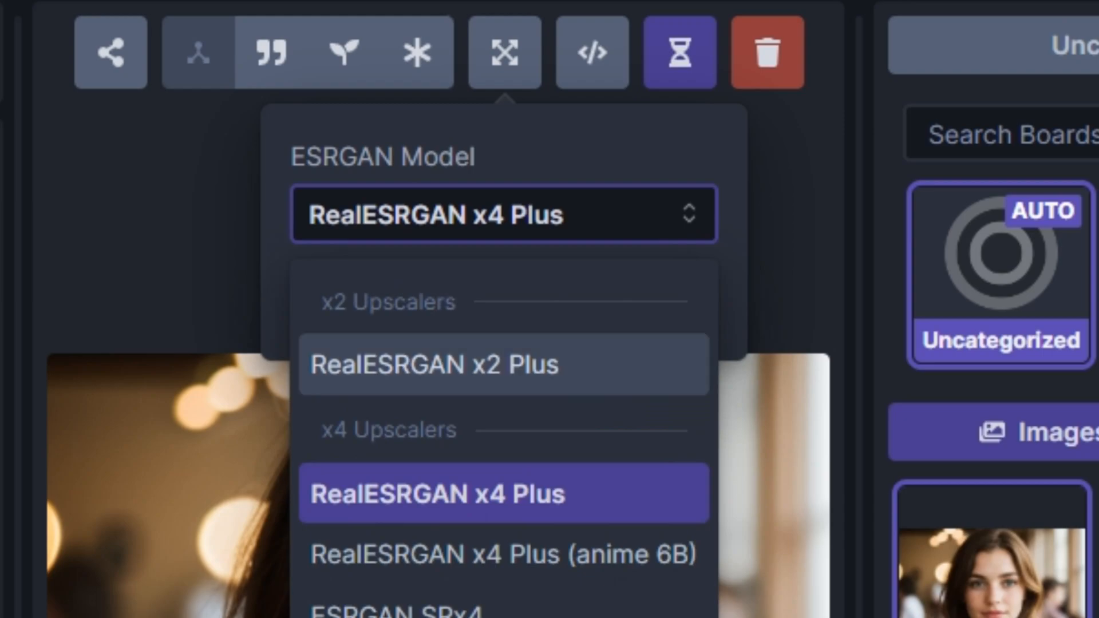
click(503, 493)
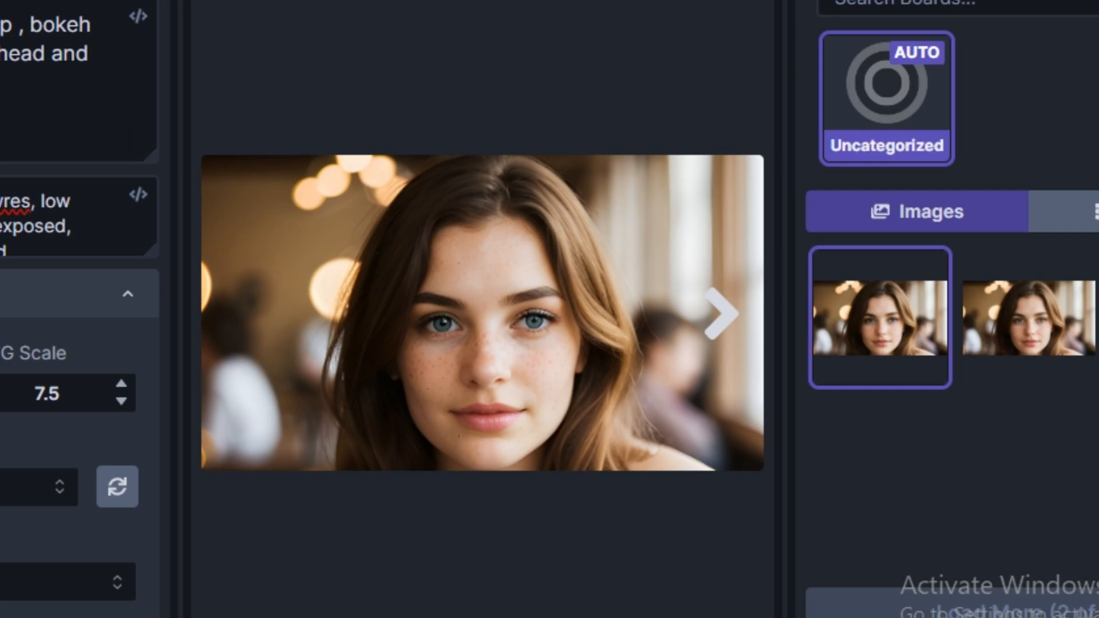
right_click(481, 316)
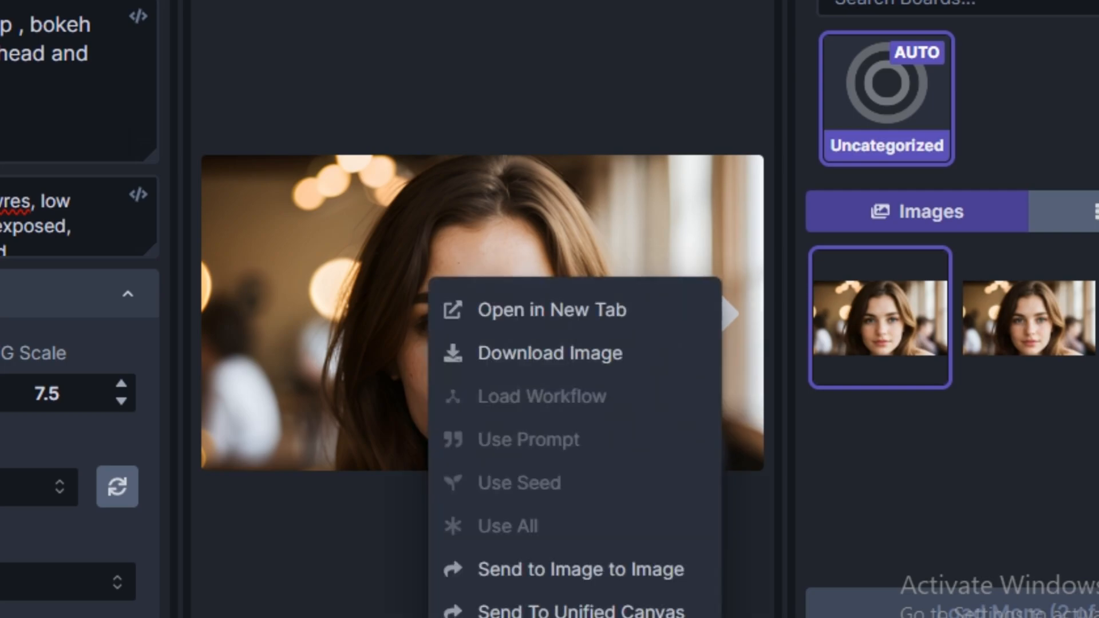